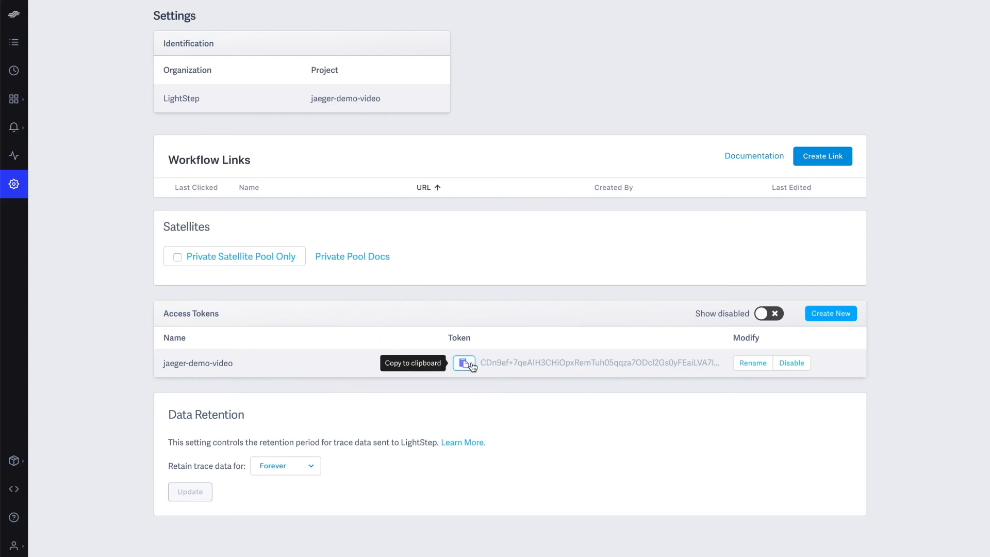
Copy the jaeger-demo-video project's access token from Settings > Access Tokens.
{"action": "left_click", "coordinate": [465, 365]}
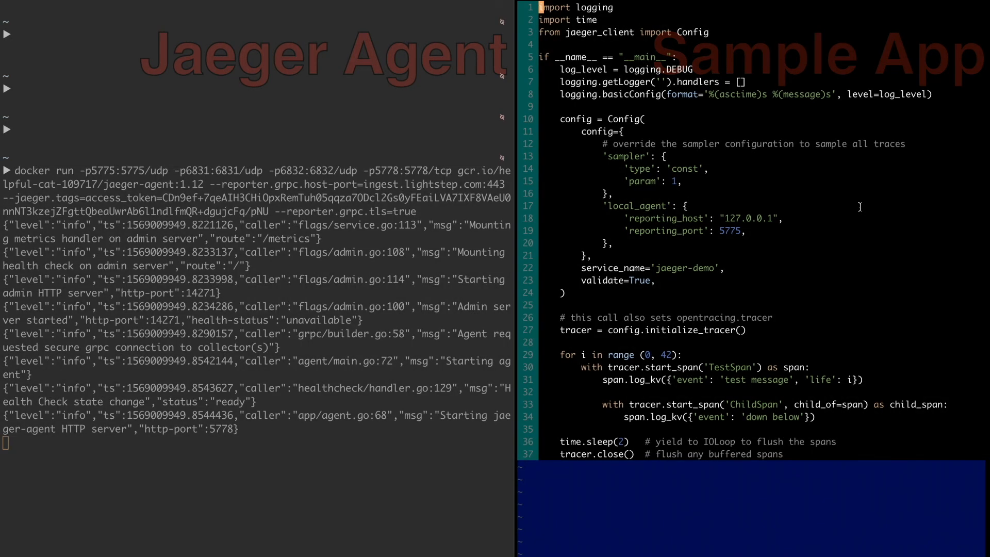
{"action": "mouse_move", "coordinate": [721, 198]}
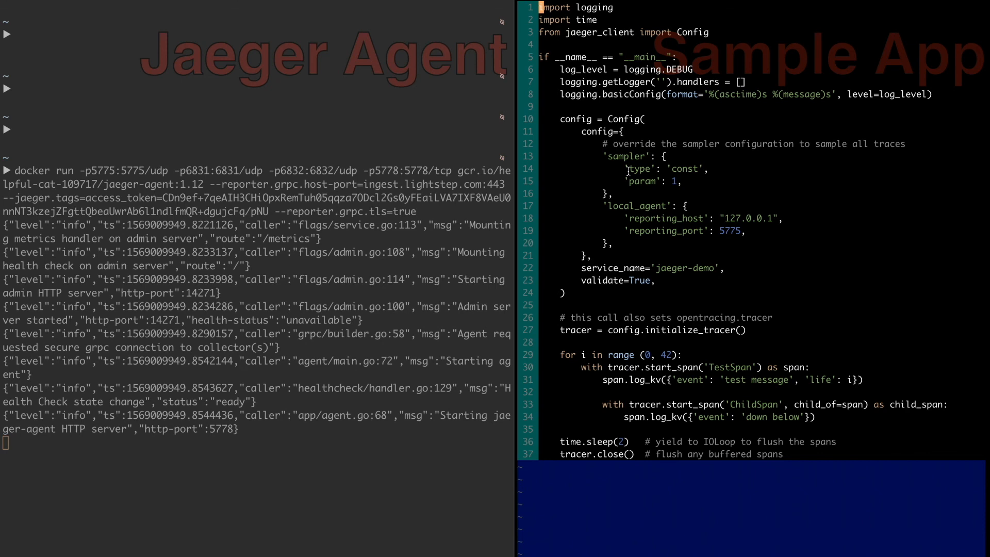
Start the jaeger-agent container reporting to ingest.lightstep.com:443 with the access token tag.
{"action": "double_click", "coordinate": [652, 181]}
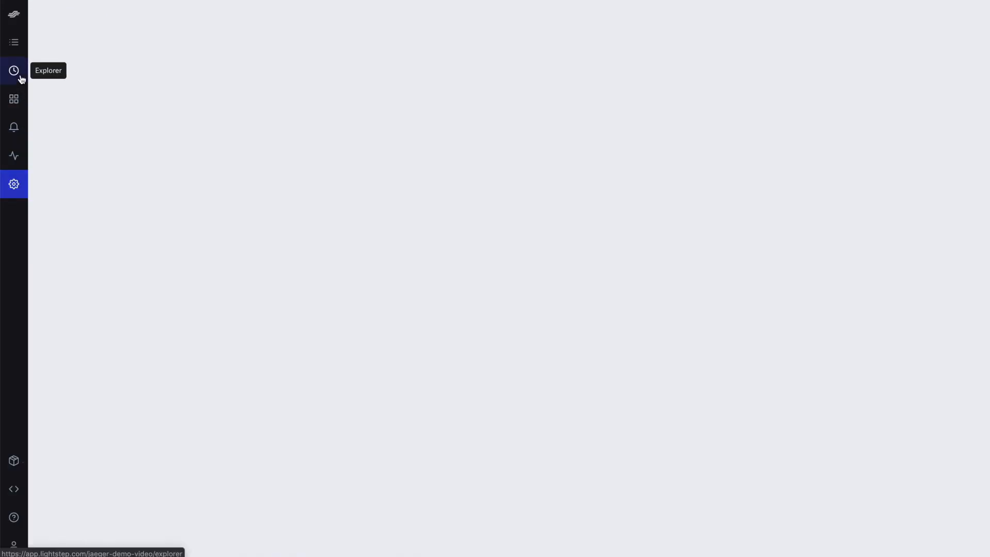
Open the Explorer to view a jaeger-demo trace with TestSpan, ChildSpan, tags and logs.
{"action": "left_click", "coordinate": [13, 70]}
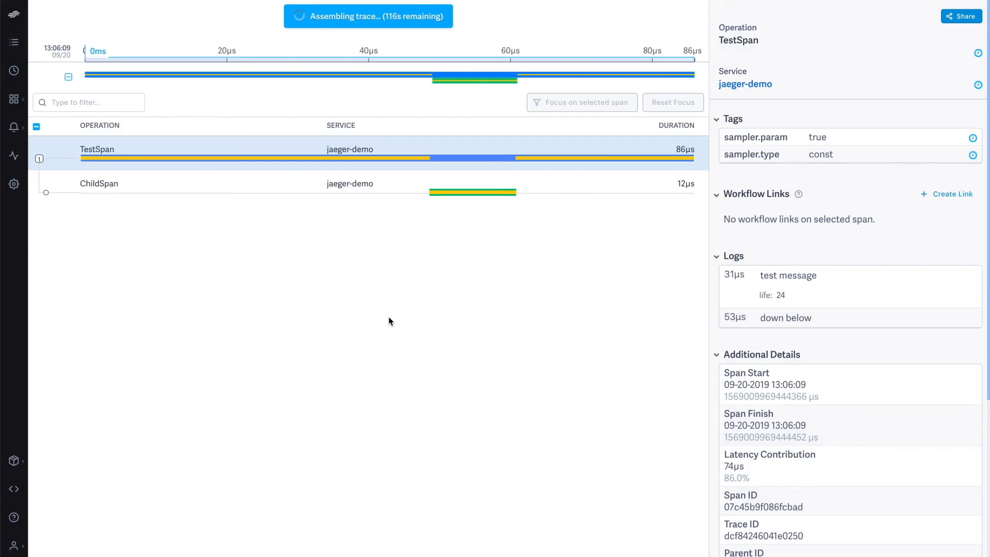
{"action": "mouse_move", "coordinate": [788, 301]}
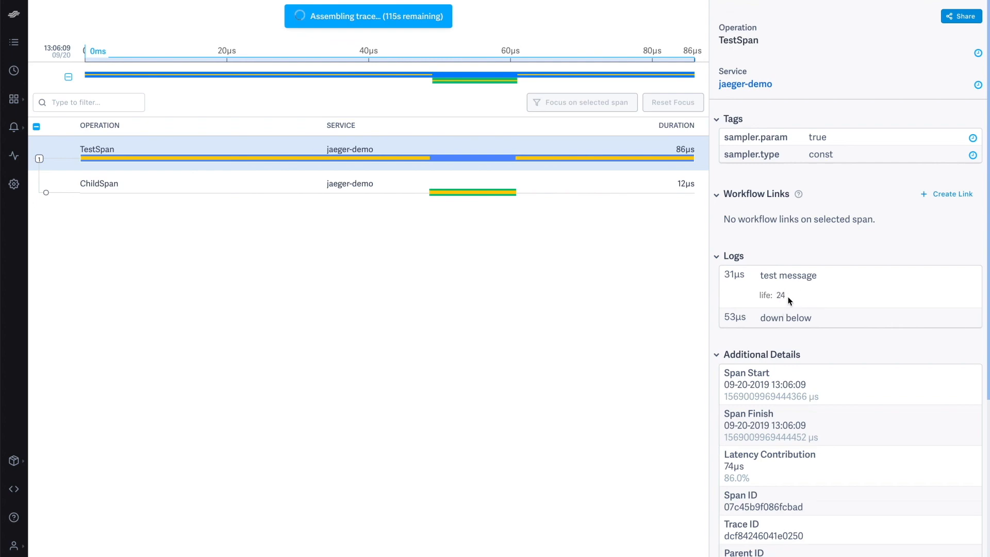
{"action": "mouse_move", "coordinate": [779, 305]}
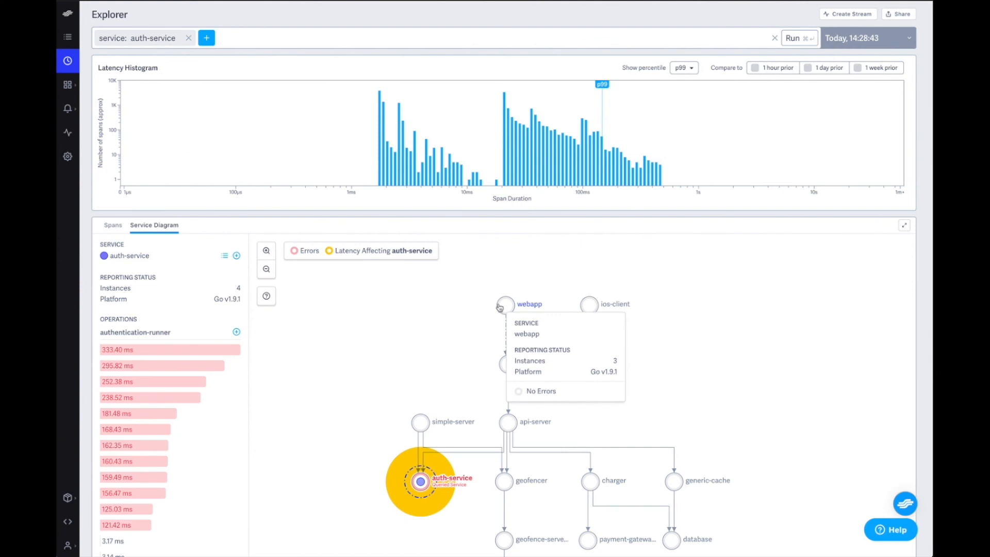
Show the webapp node's details in the Service Diagram and copy a Snapshot share link.
{"action": "left_click", "coordinate": [505, 304]}
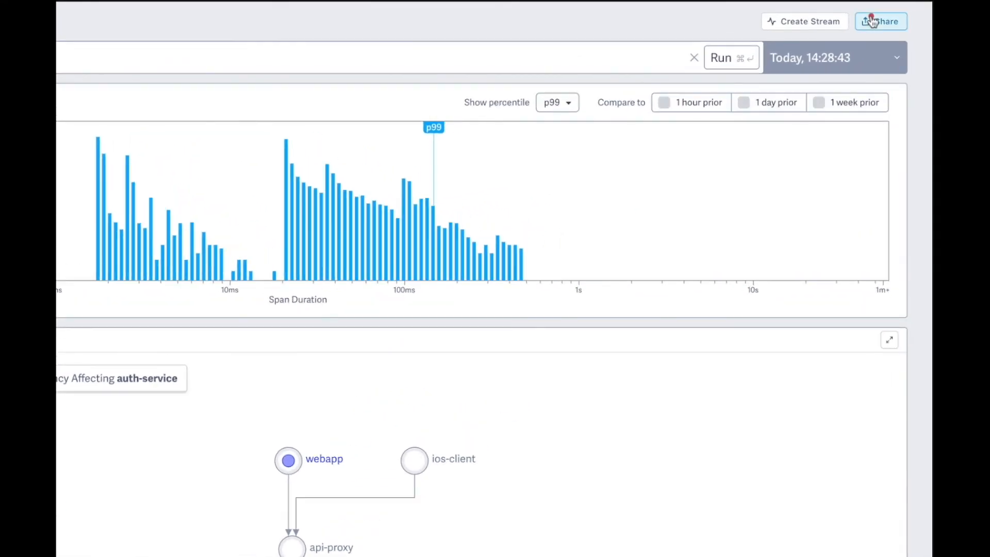
{"action": "left_click", "coordinate": [881, 20]}
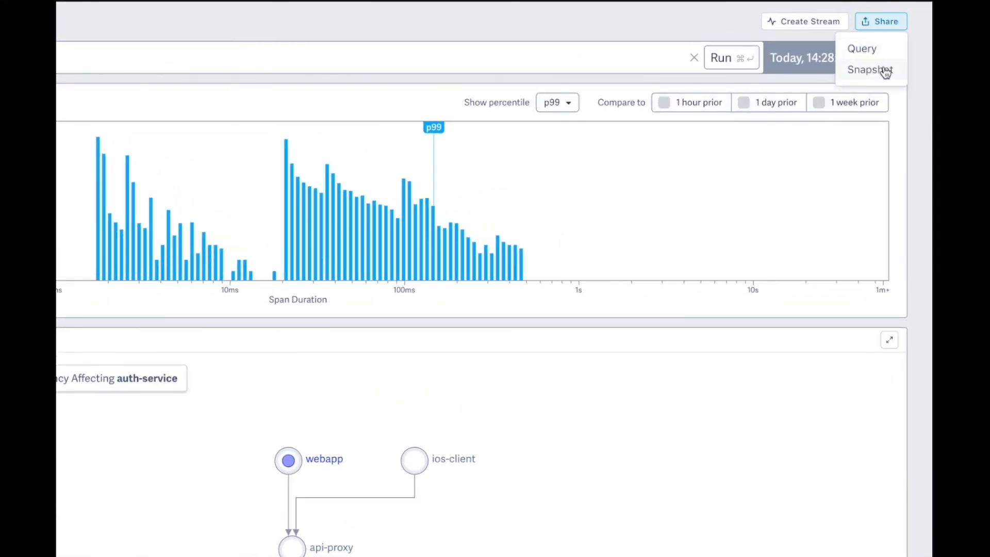
{"action": "left_click", "coordinate": [869, 70]}
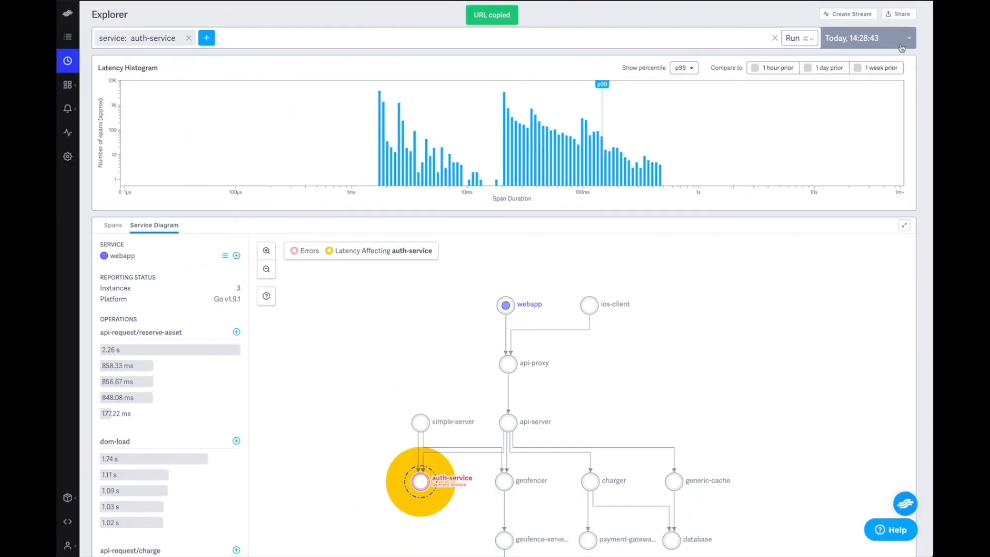